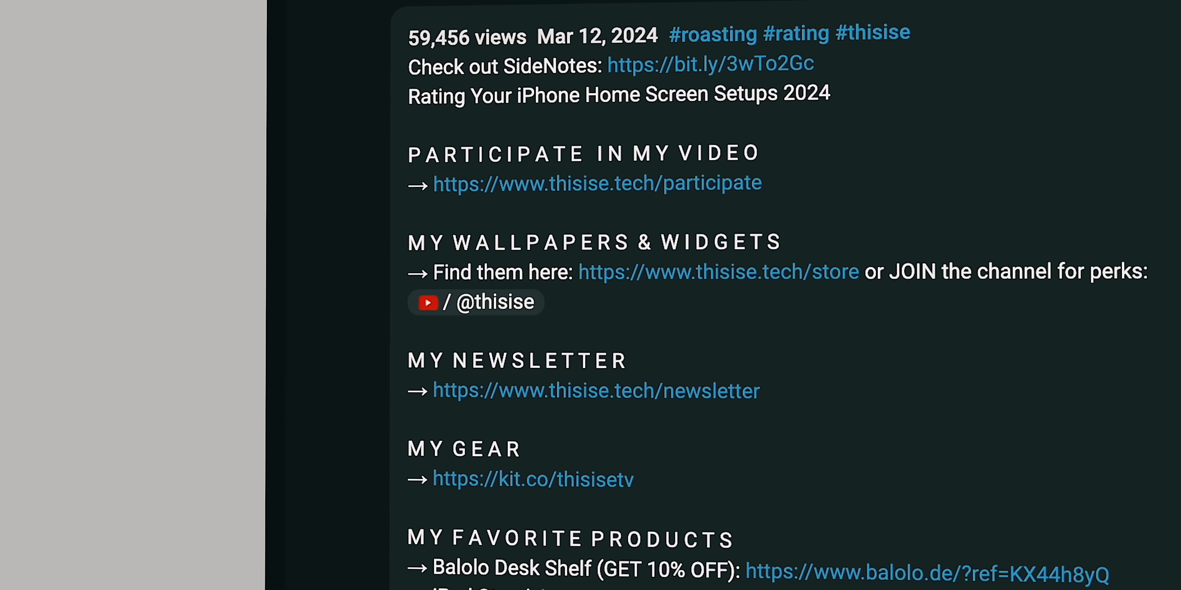
Step: Follow the description's participation link and start the submission form
{"action": "left_click", "coordinate": [596, 184]}
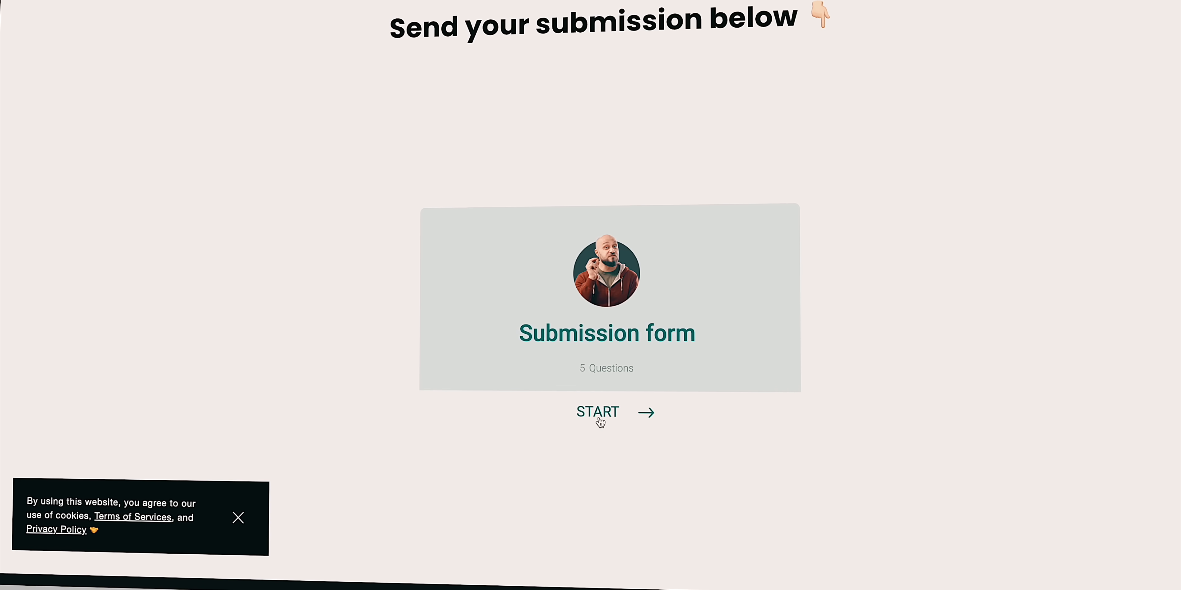
{"action": "left_click", "coordinate": [597, 412]}
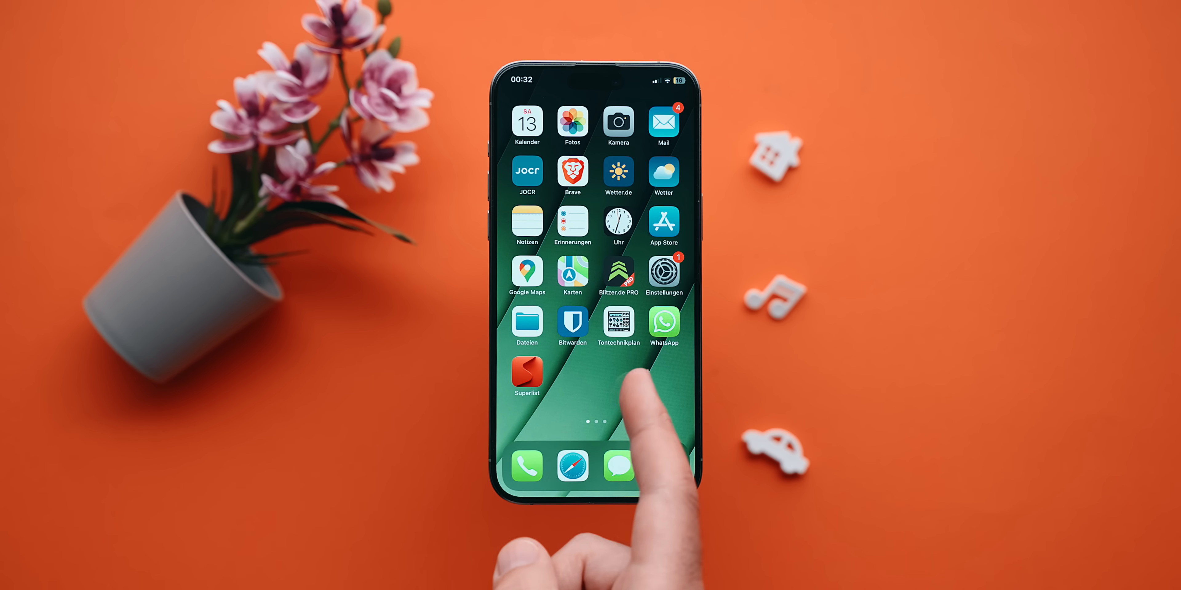
Step: Launch Device Monitor from the home screen and scroll through its Sensor and RAM readouts
{"action": "scroll", "scroll_direction": "left", "scroll_amount": 3}
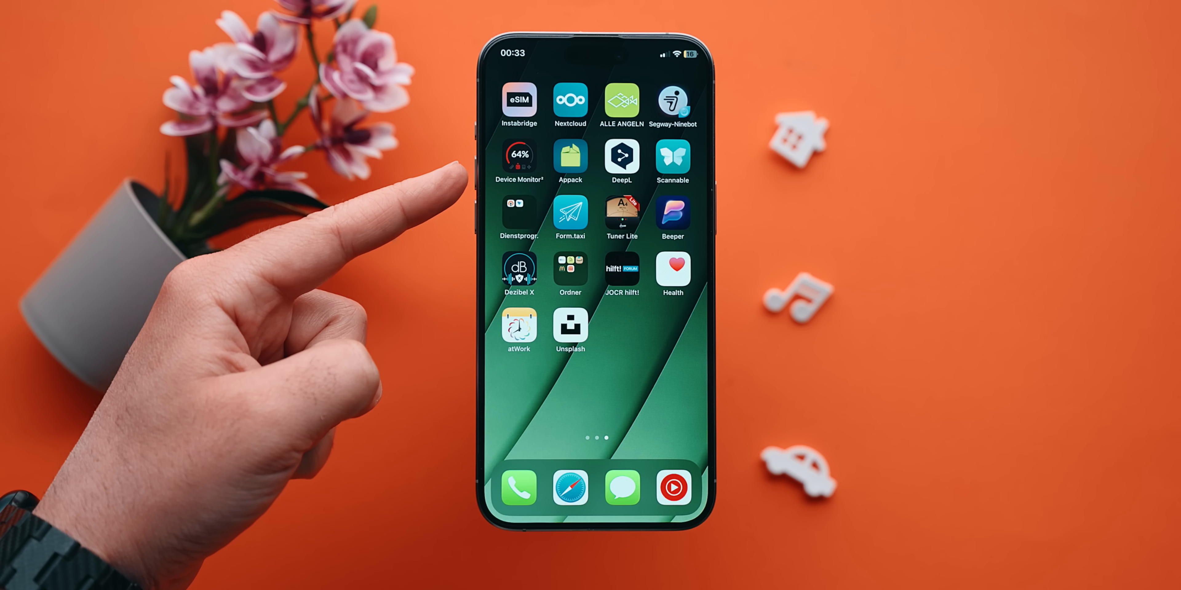
{"action": "left_click", "coordinate": [517, 161]}
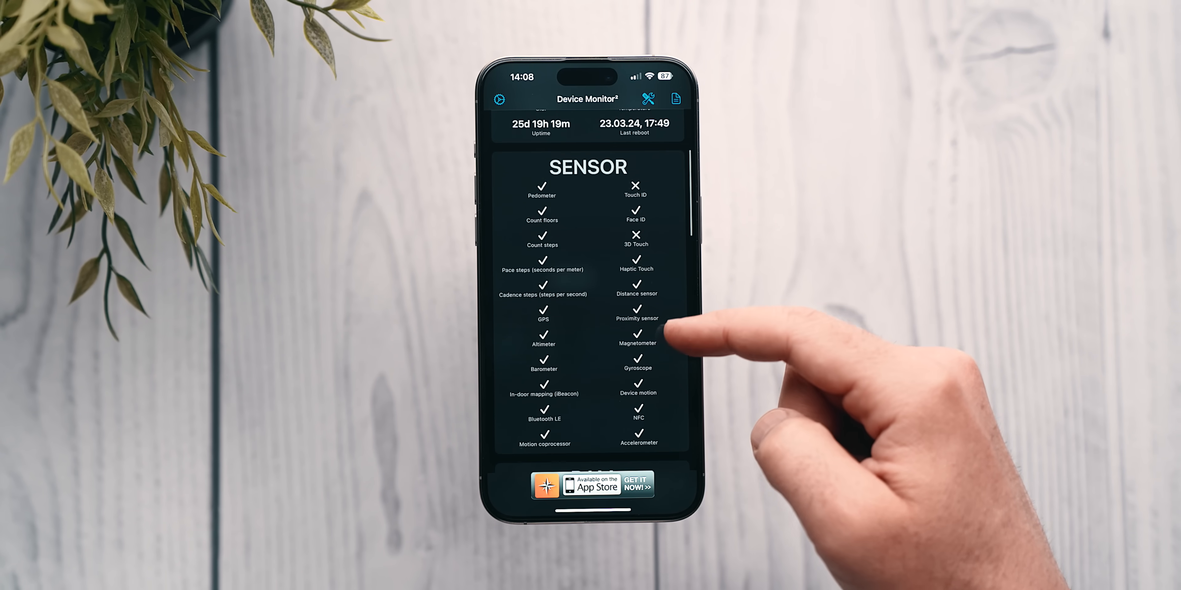
{"action": "scroll", "scroll_direction": "down", "scroll_amount": 3}
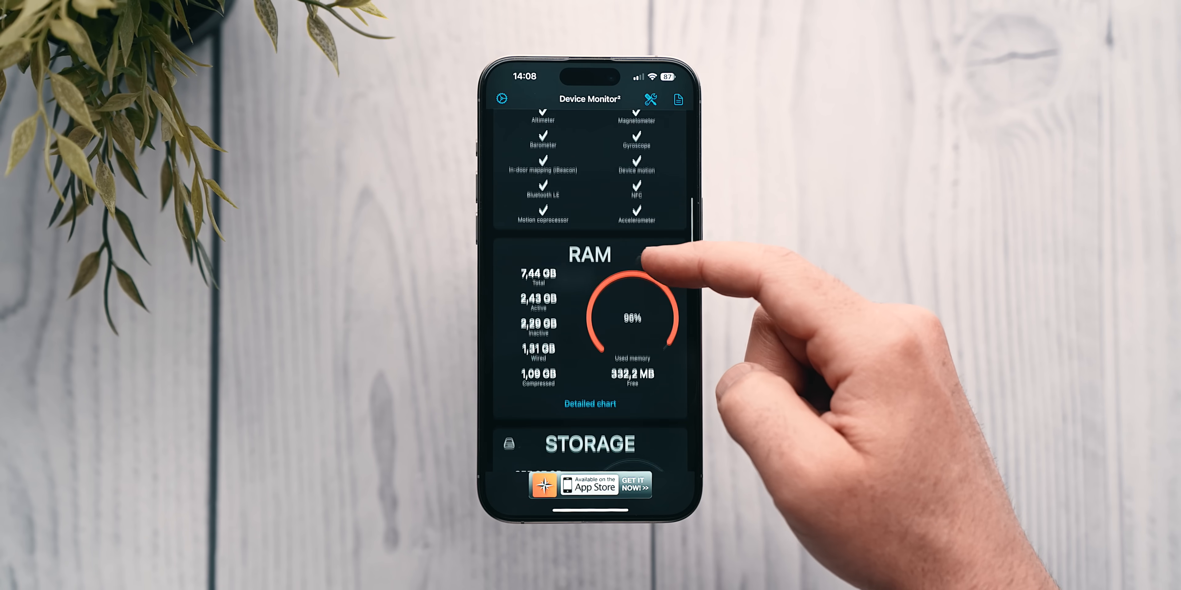
{"action": "scroll", "scroll_direction": "down", "scroll_amount": 3}
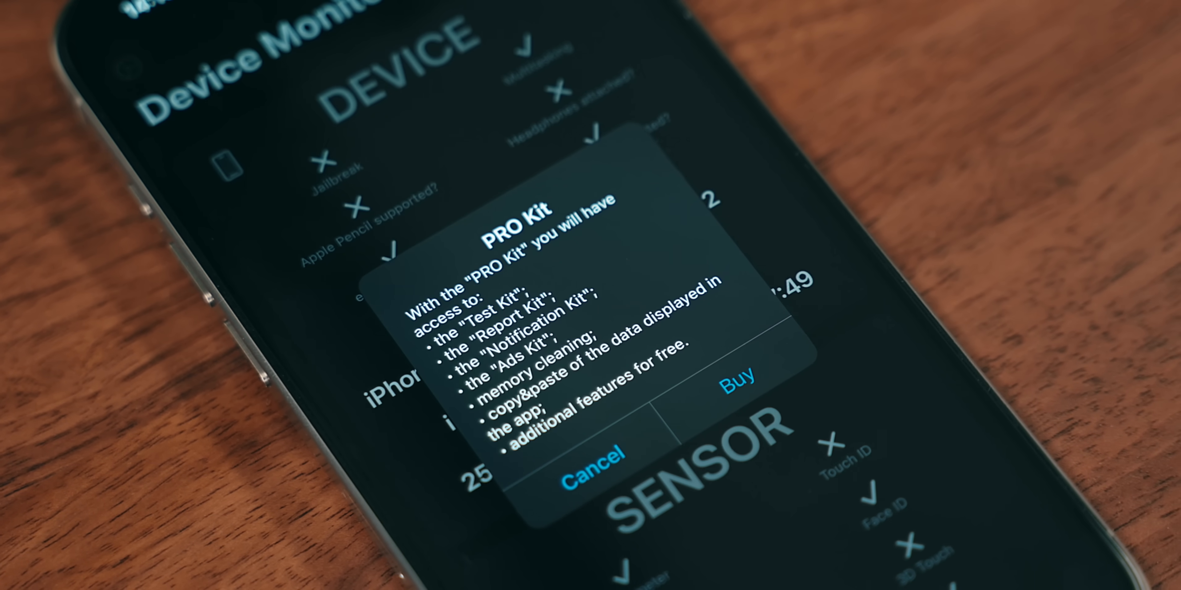
Step: Bring up the widget gallery and select the Device Monitor RAM widget
{"action": "left_click", "coordinate": [590, 458]}
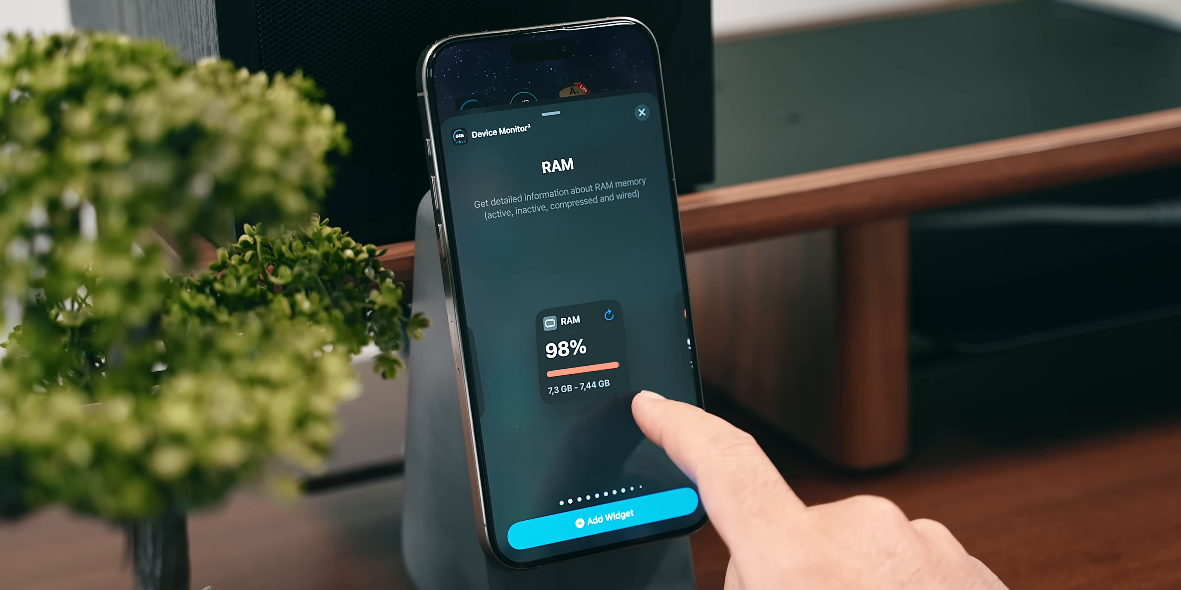
{"action": "scroll", "scroll_direction": "left", "scroll_amount": 3}
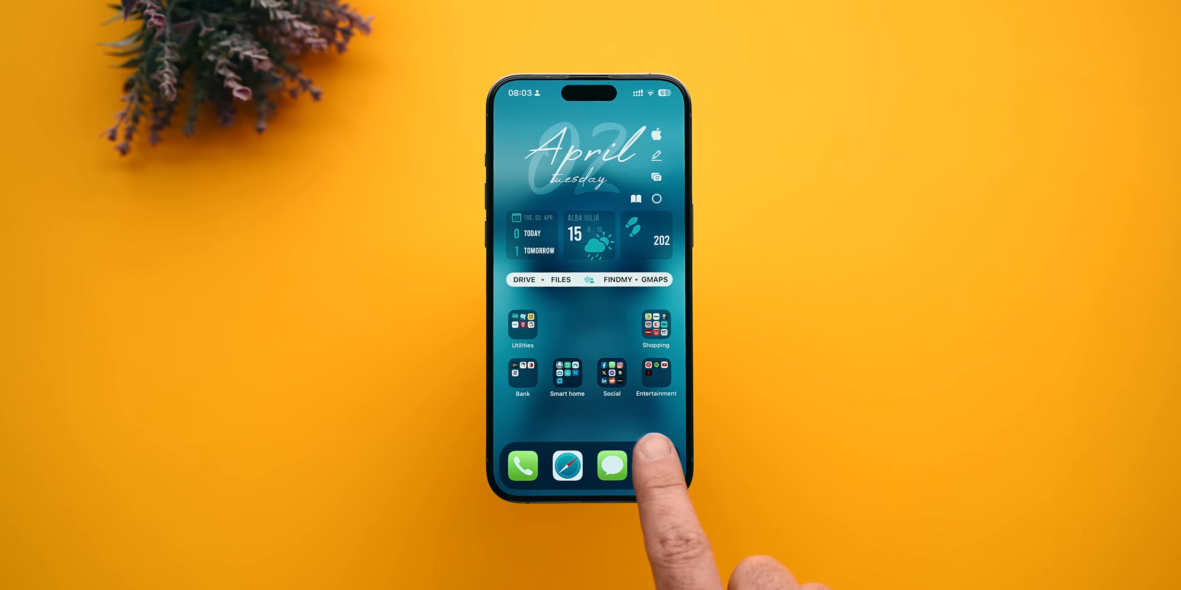
{"action": "left_click", "coordinate": [656, 465]}
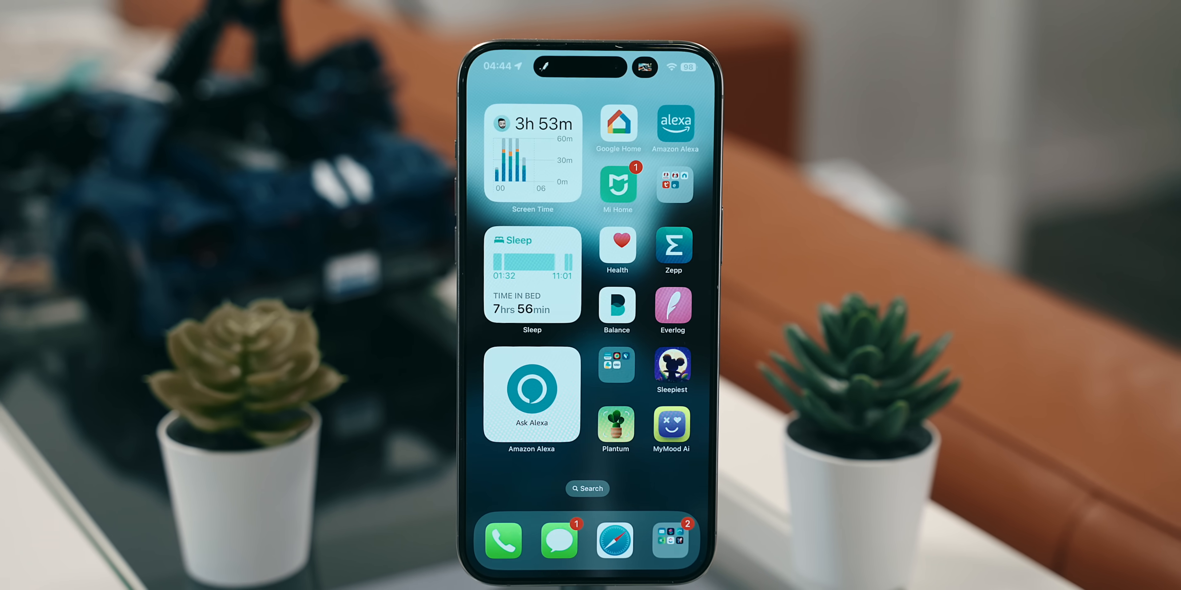
{"action": "scroll", "scroll_direction": "left", "scroll_amount": 3}
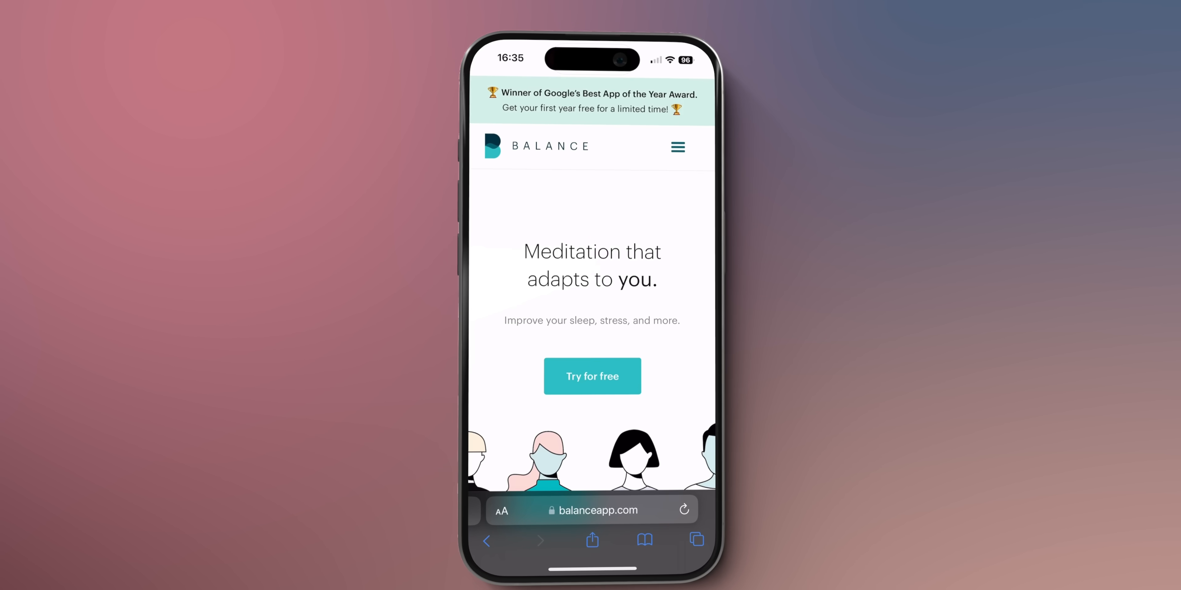
{"action": "scroll", "scroll_direction": "down", "scroll_amount": 3}
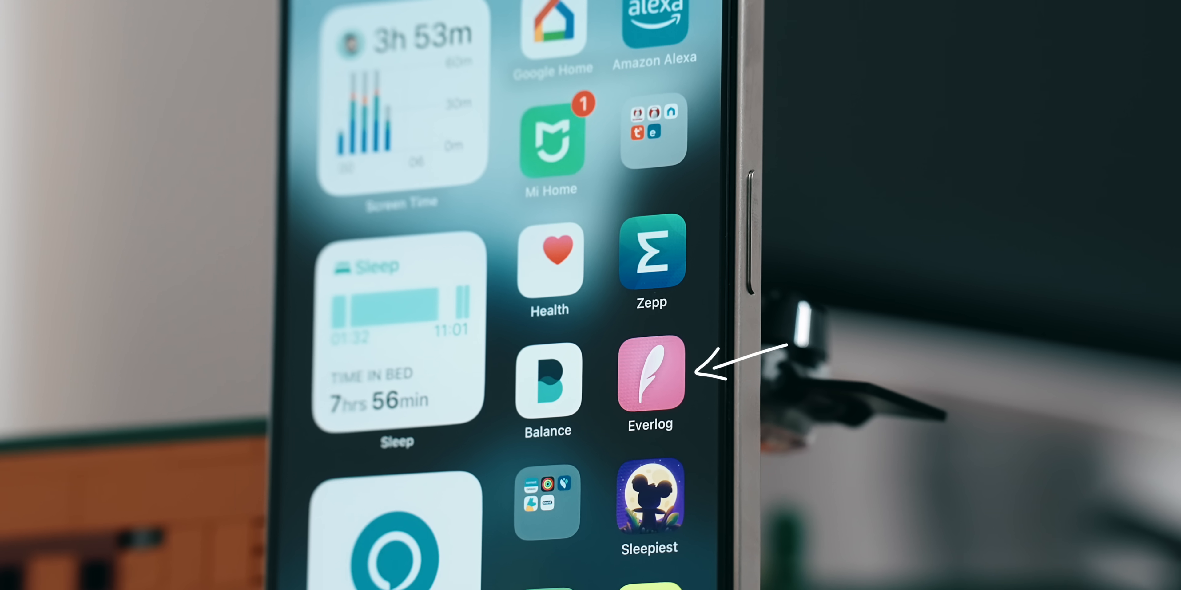
{"action": "left_click", "coordinate": [649, 375]}
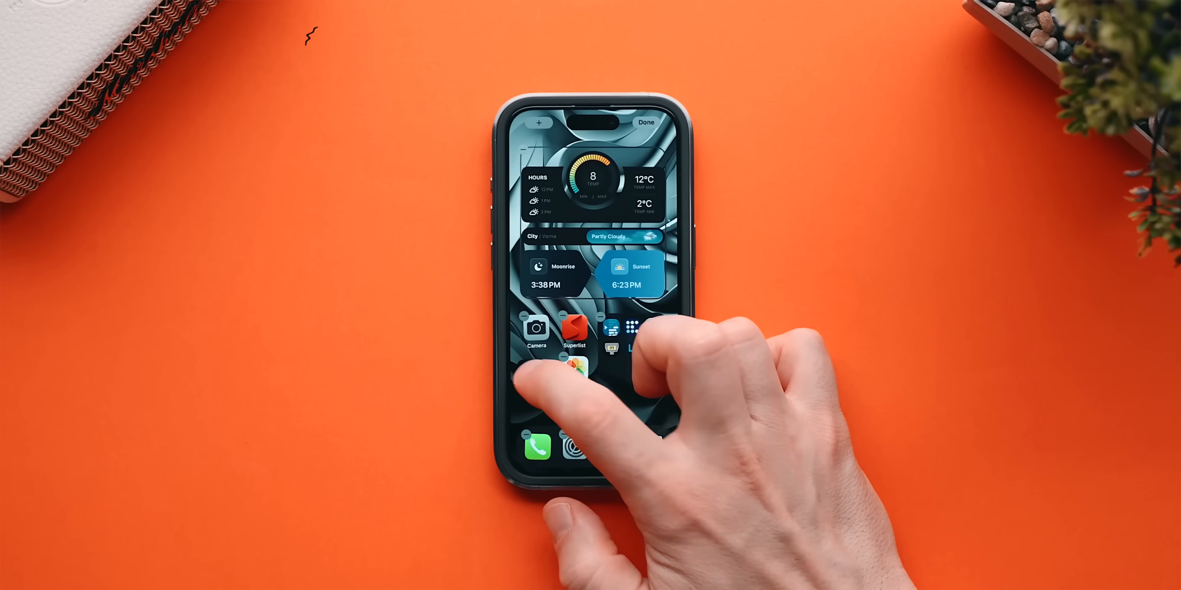
{"action": "left_click", "coordinate": [647, 122]}
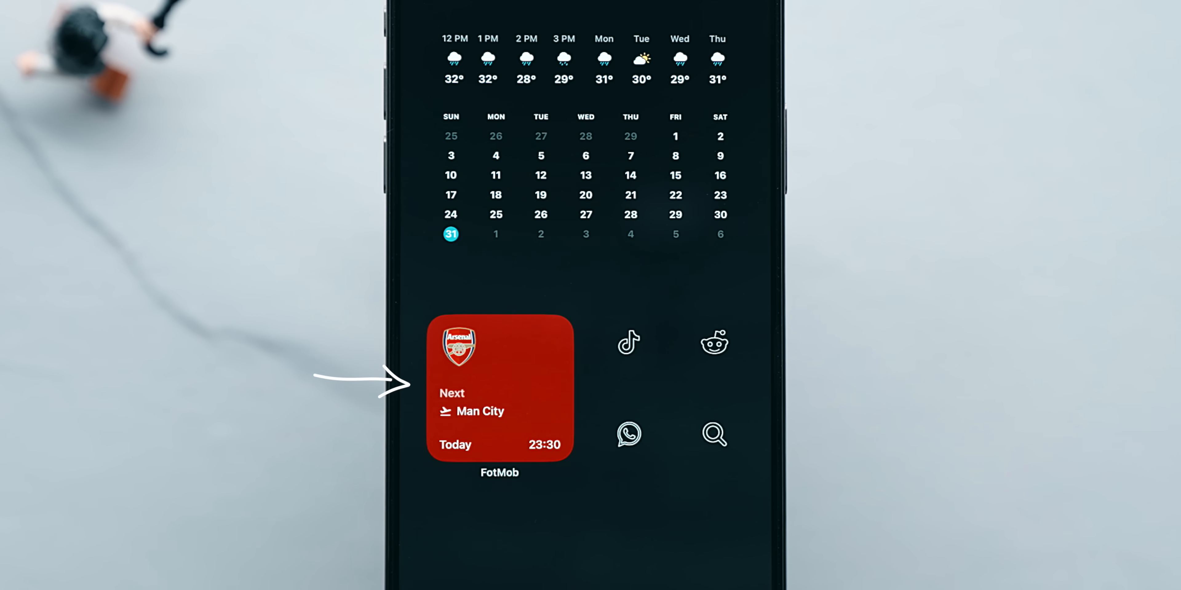
{"action": "scroll", "scroll_direction": "left", "scroll_amount": 3}
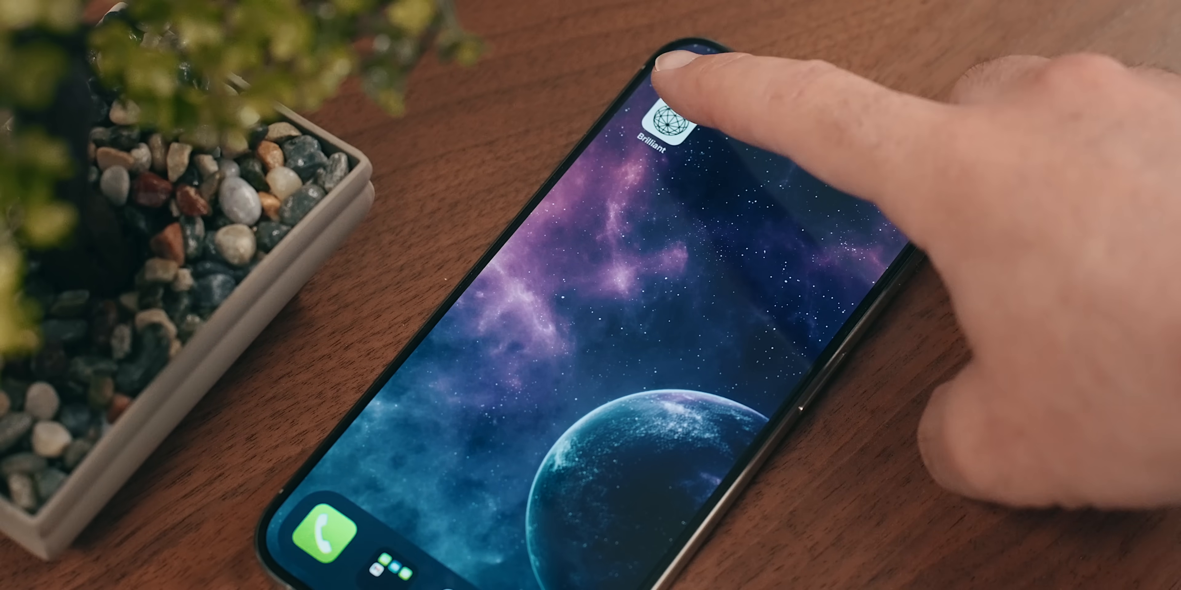
Step: Launch Brilliant, regenerate the sentence continuation and answer the corpus test question
{"action": "left_click", "coordinate": [666, 120]}
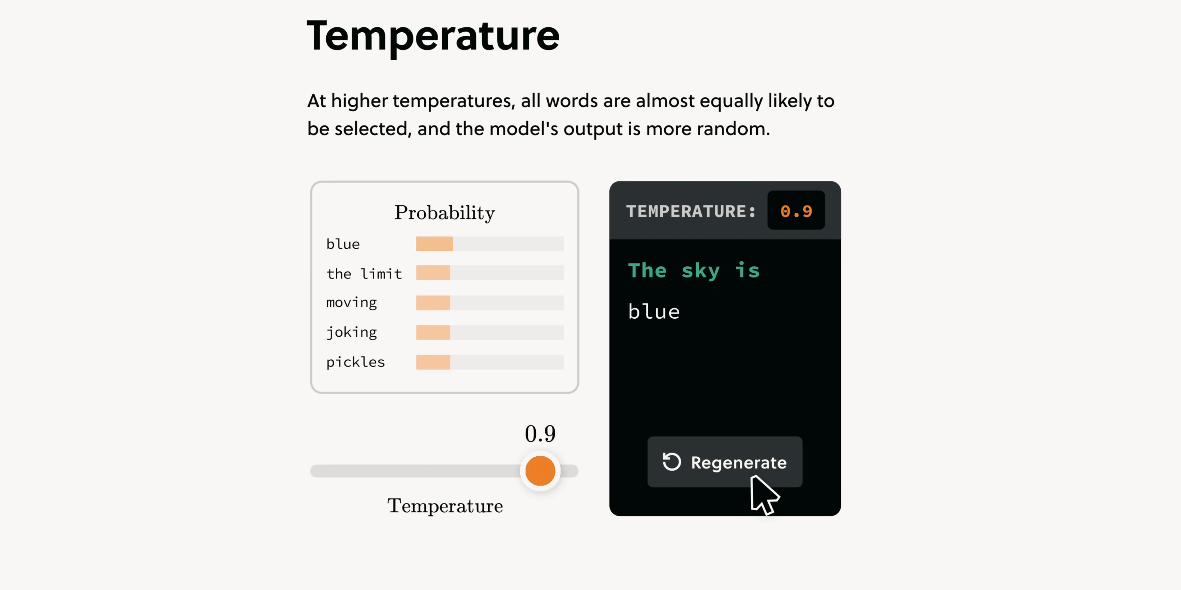
{"action": "scroll", "scroll_direction": "down", "scroll_amount": 3}
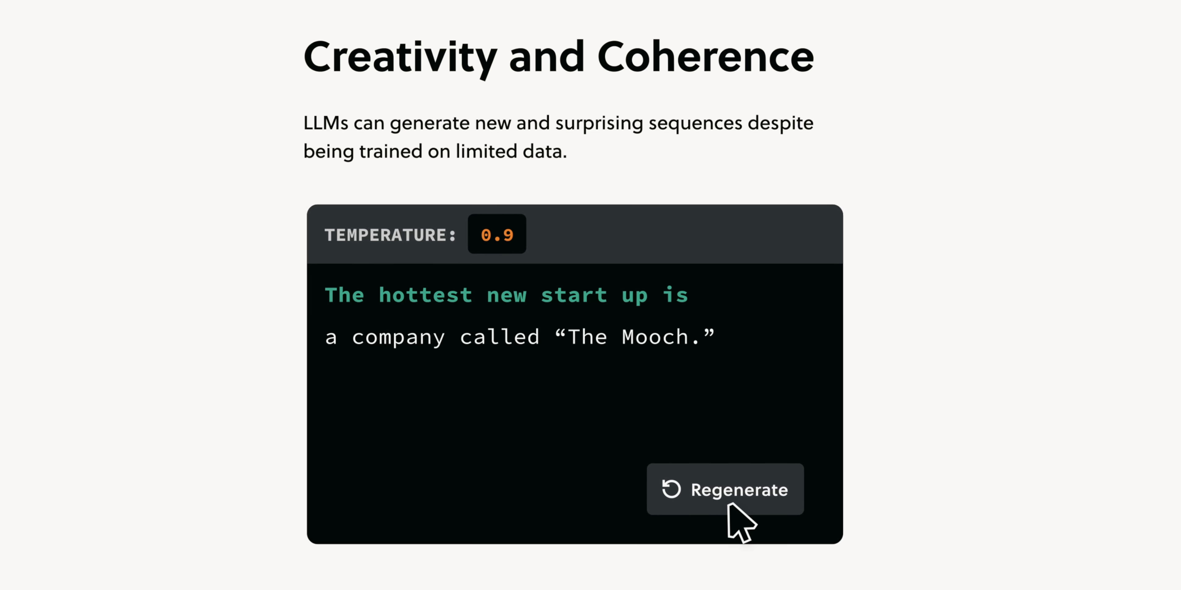
{"action": "left_click", "coordinate": [724, 489]}
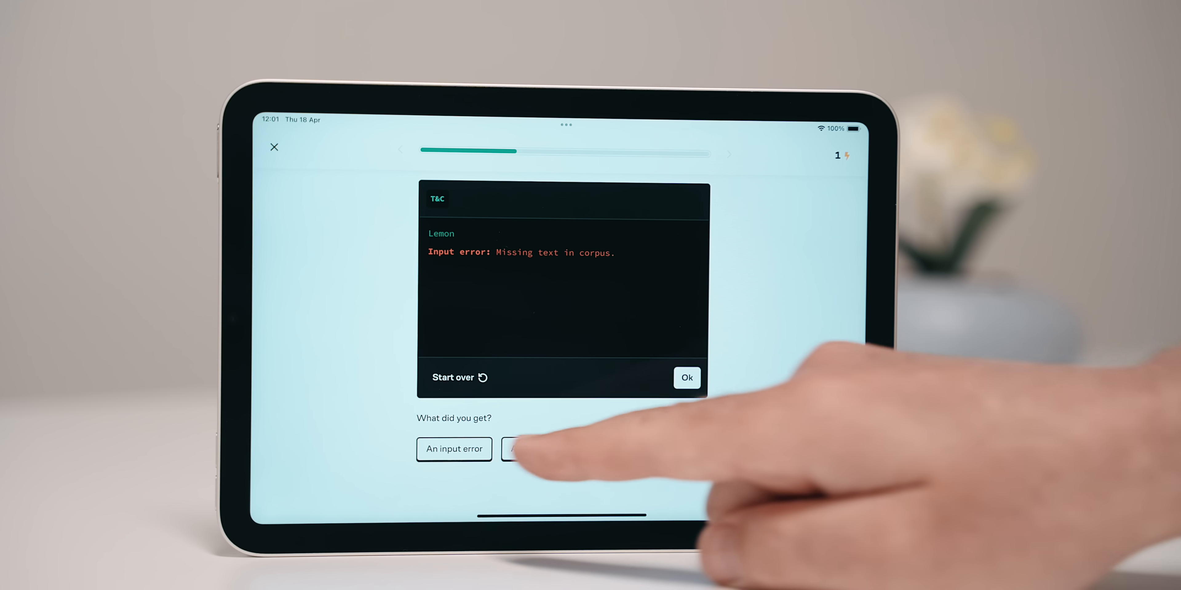
{"action": "left_click", "coordinate": [543, 450]}
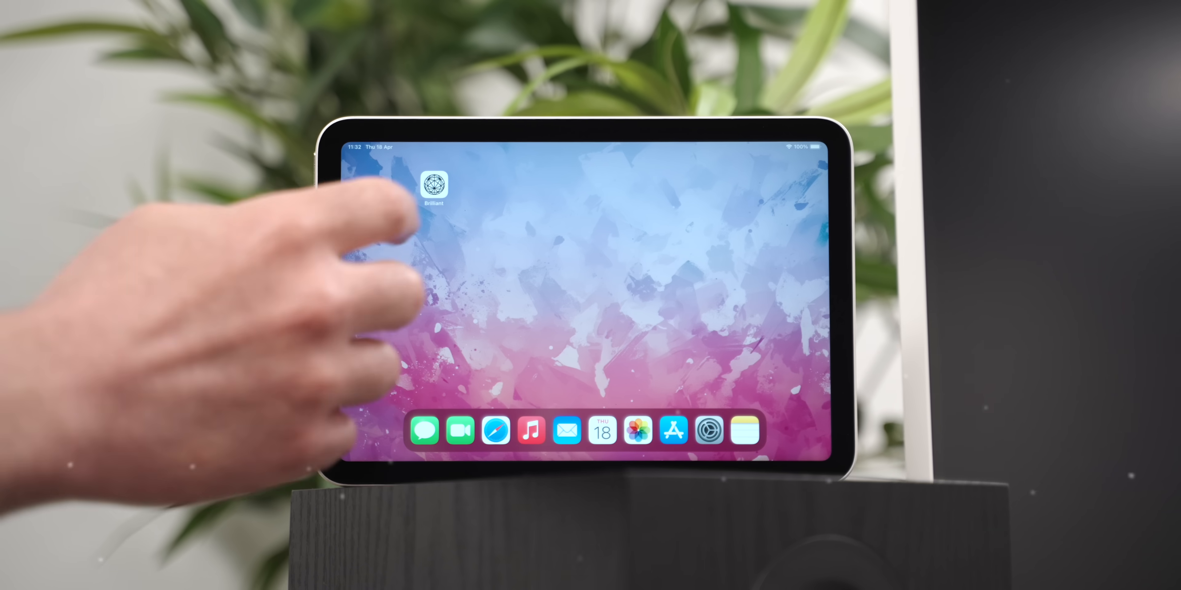
Step: Continue Brilliant on the tablet, answer the language model question and browse the Algebra course category
{"action": "left_click", "coordinate": [433, 185]}
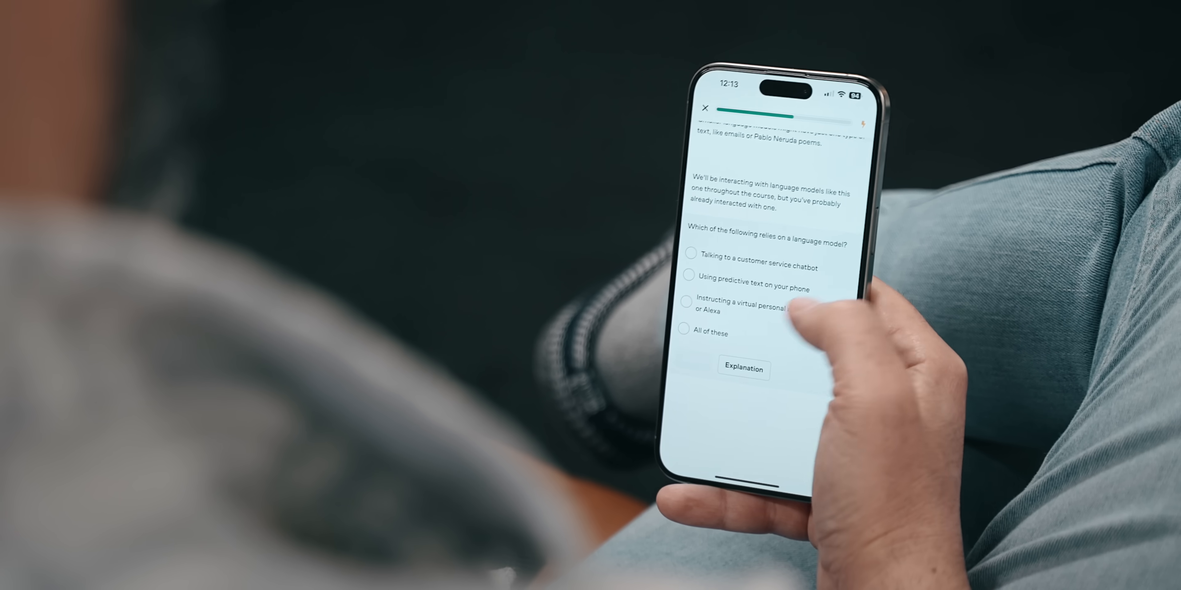
{"action": "left_click", "coordinate": [687, 335]}
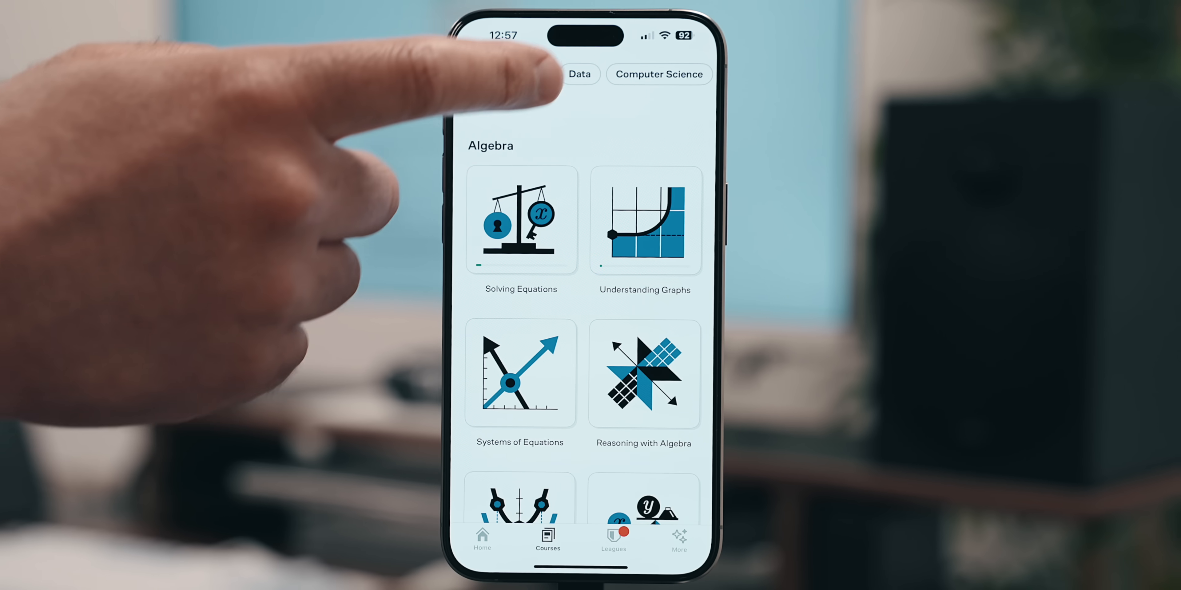
{"action": "left_click", "coordinate": [579, 74]}
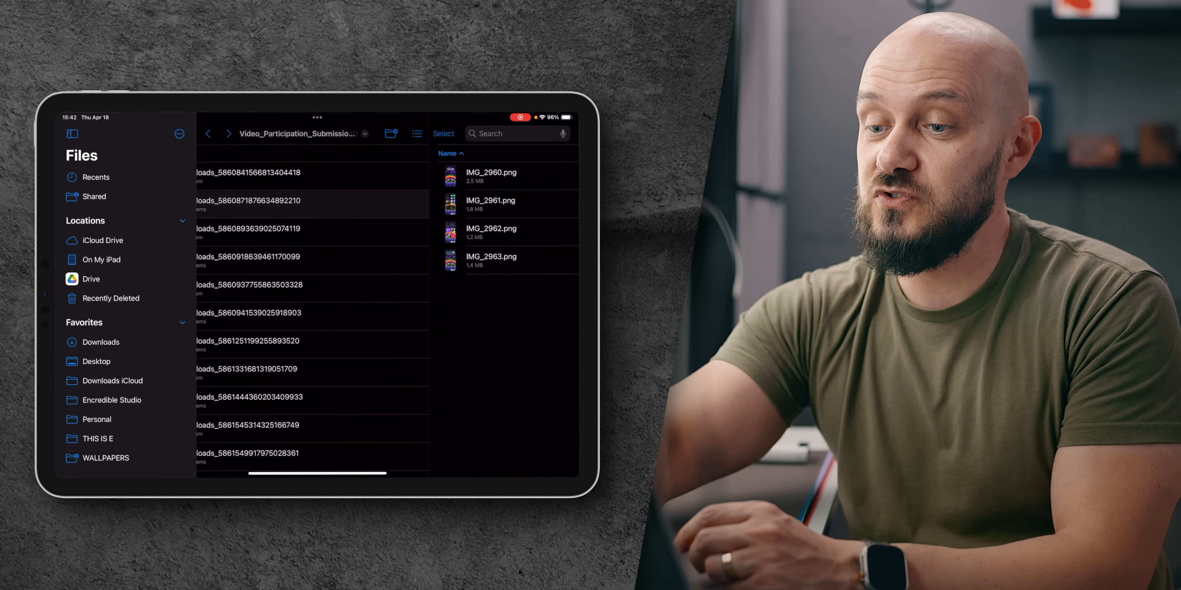
Step: View the first PNG's TickTick and calendar page, then pan to the weather and podcast widgets
{"action": "double_click", "coordinate": [450, 175]}
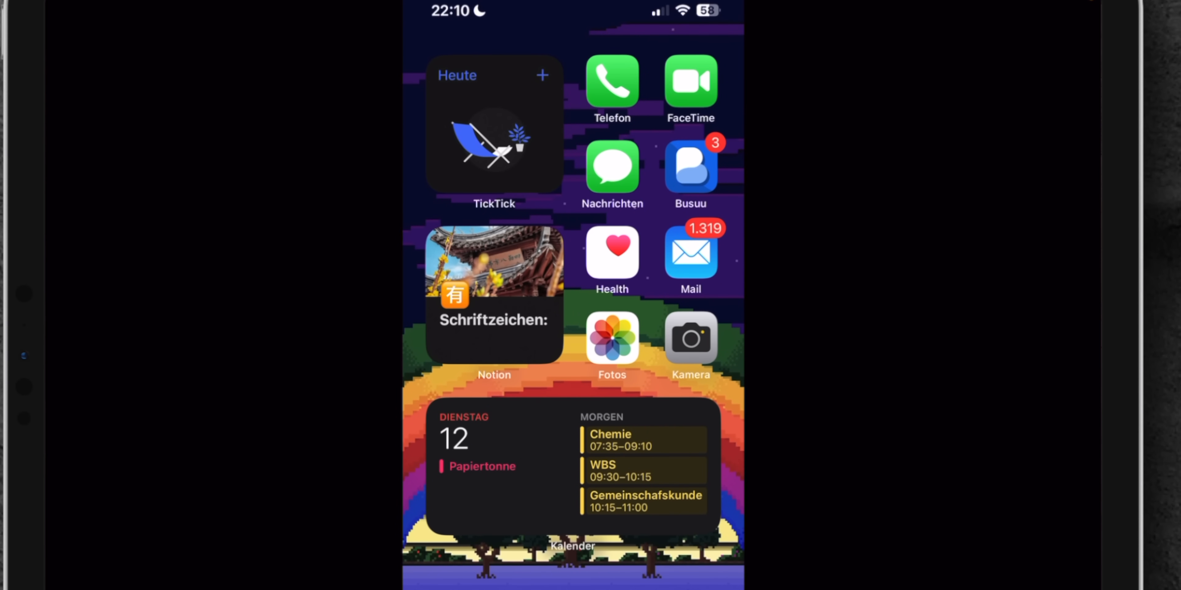
{"action": "scroll", "scroll_direction": "down", "scroll_amount": 3}
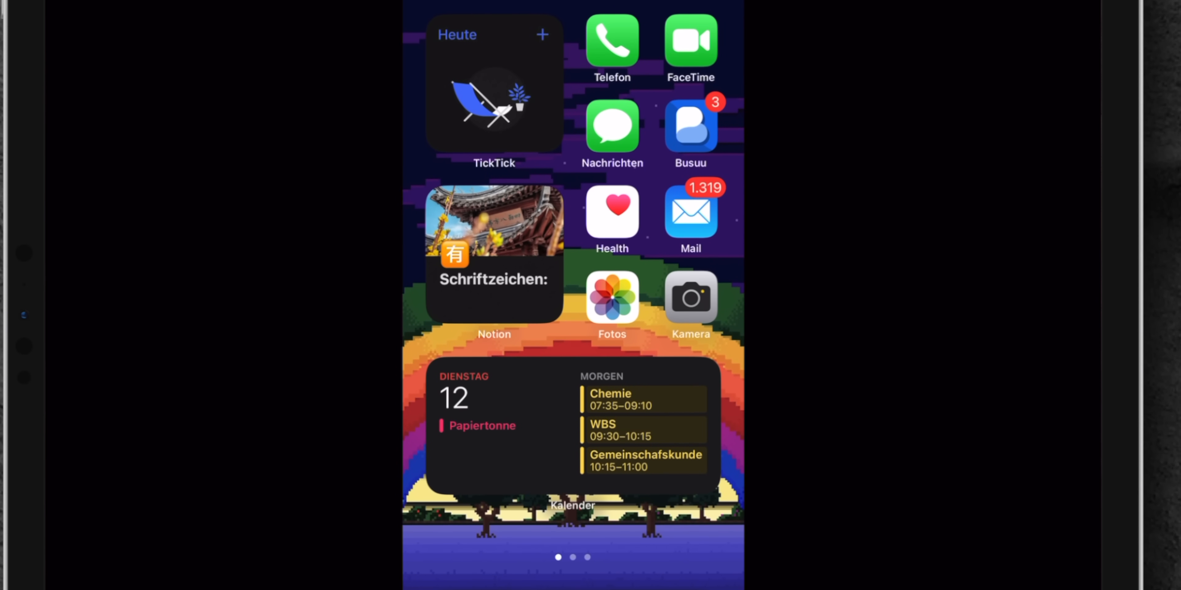
{"action": "scroll", "scroll_direction": "down", "scroll_amount": 3}
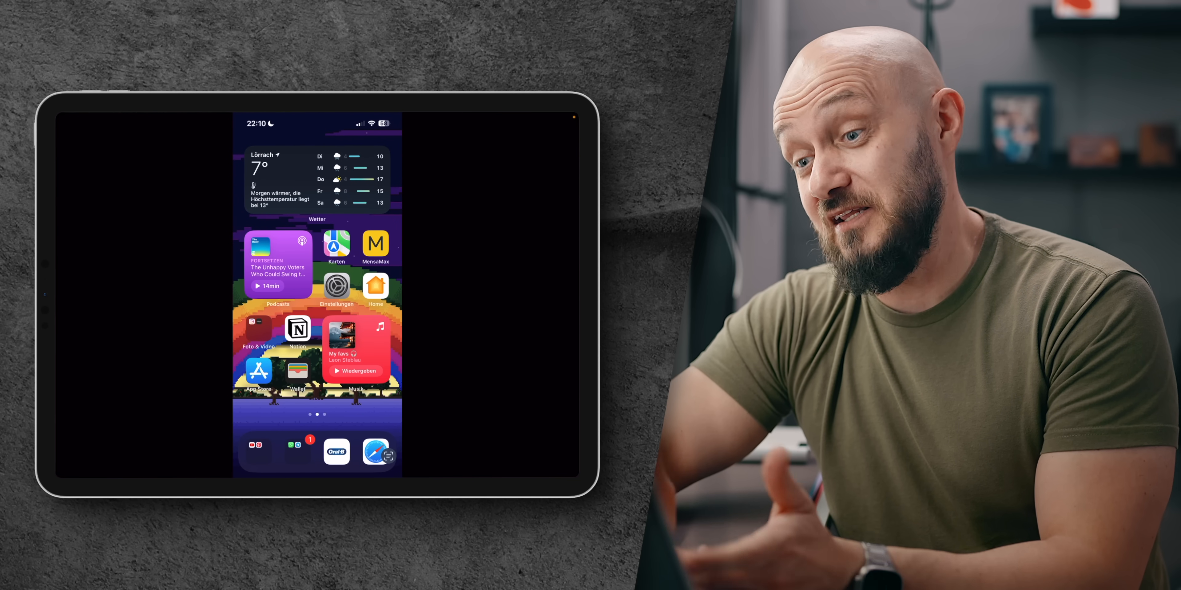
{"action": "scroll", "scroll_direction": "left", "scroll_amount": 3}
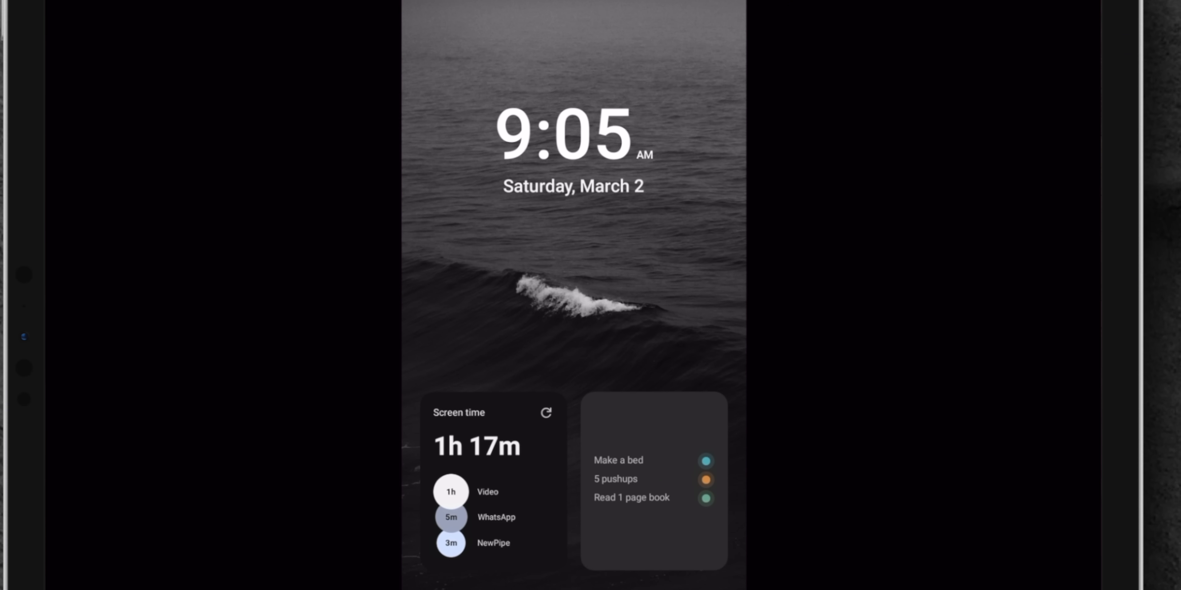
Step: Pan across the ocean lock screen's screen-time and to-do widgets
{"action": "scroll", "scroll_direction": "down", "scroll_amount": 3}
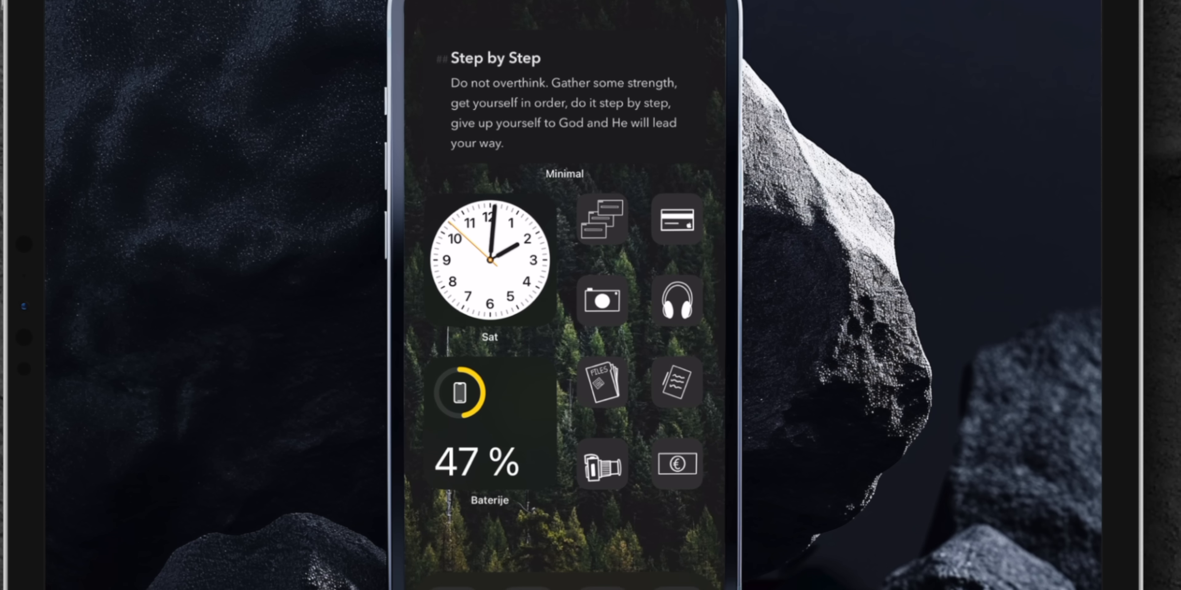
Step: Pan over the Step by Step quote, clock, battery widget and monochrome icons, then return to Files
{"action": "scroll", "scroll_direction": "down", "scroll_amount": 3}
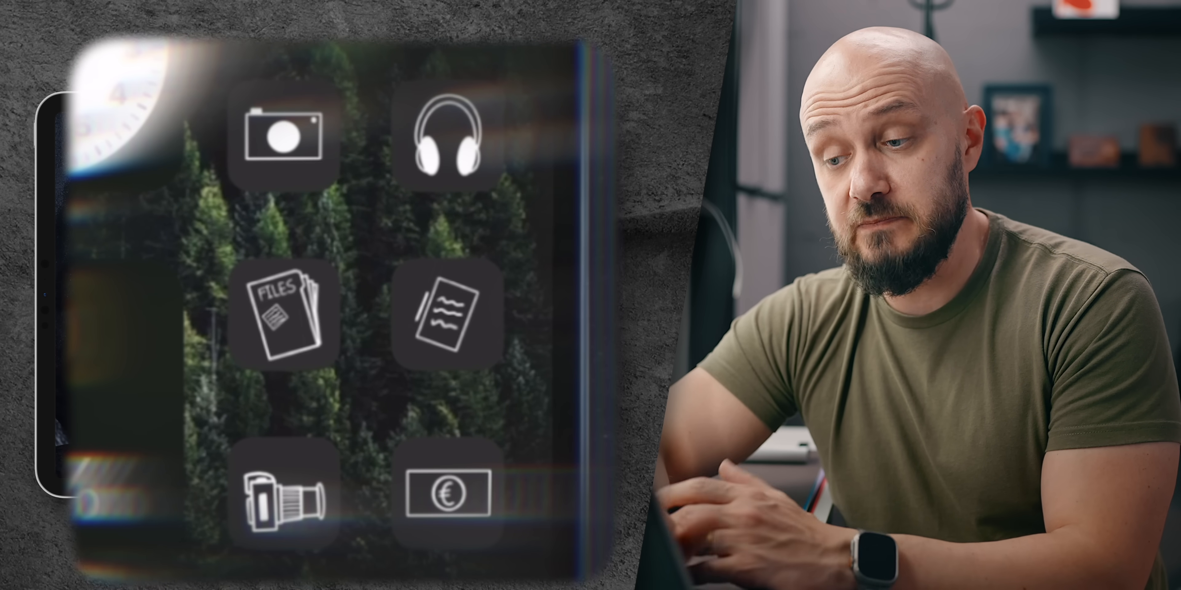
{"action": "left_click", "coordinate": [280, 313]}
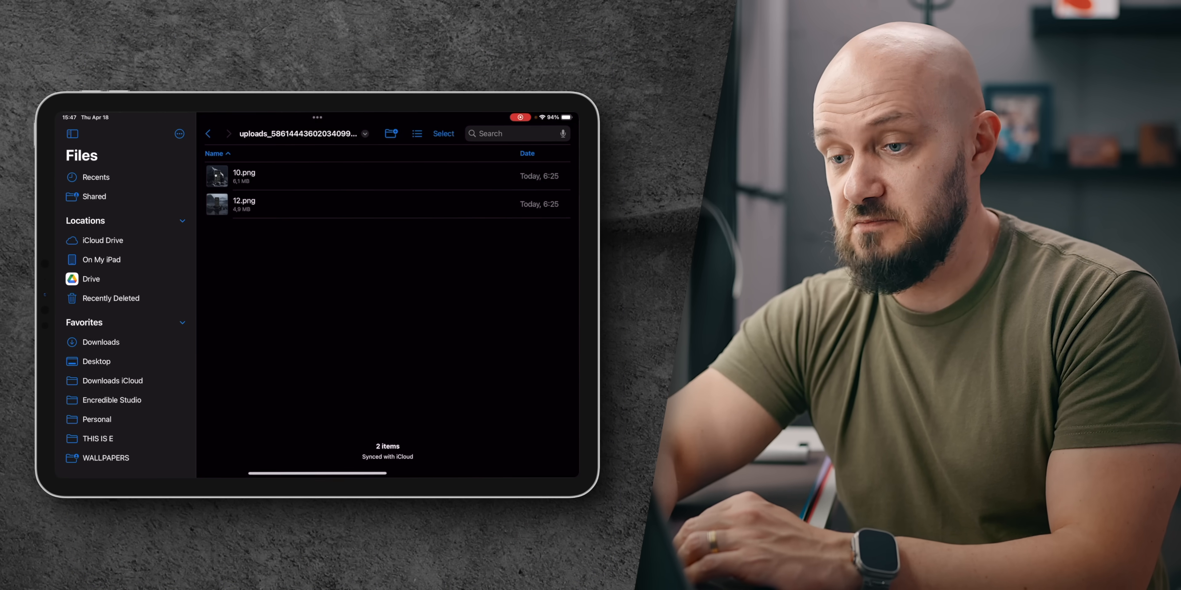
Step: View 10.png from the uploads folder in Files
{"action": "double_click", "coordinate": [244, 175]}
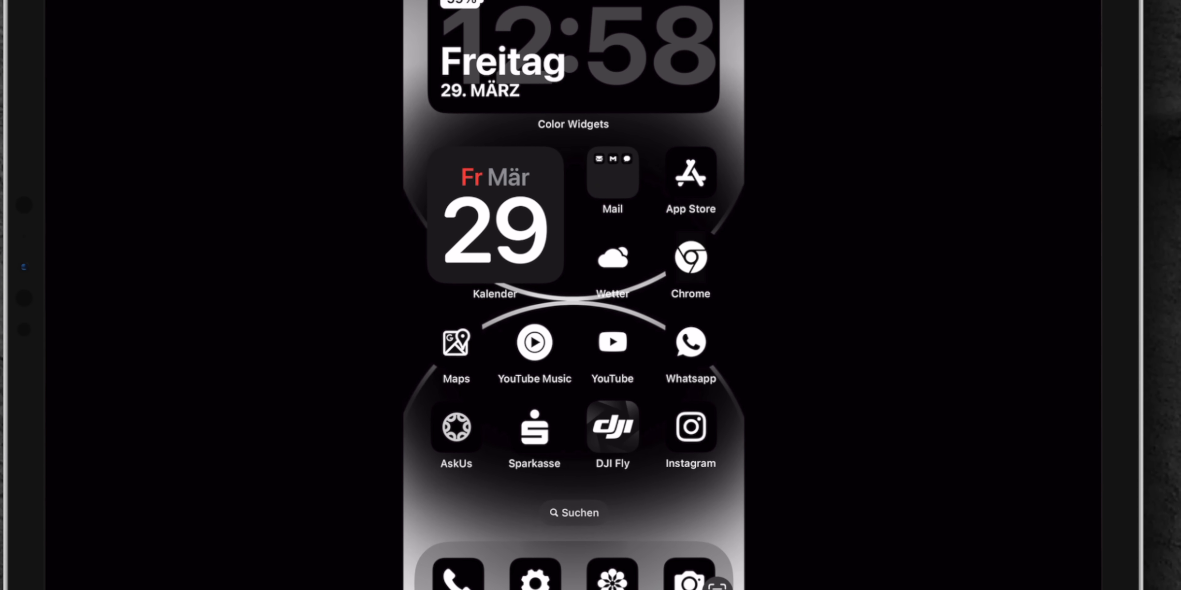
Step: Pan down the monochrome home screen past the Color Widgets clock and calendar
{"action": "scroll", "scroll_direction": "down", "scroll_amount": 3}
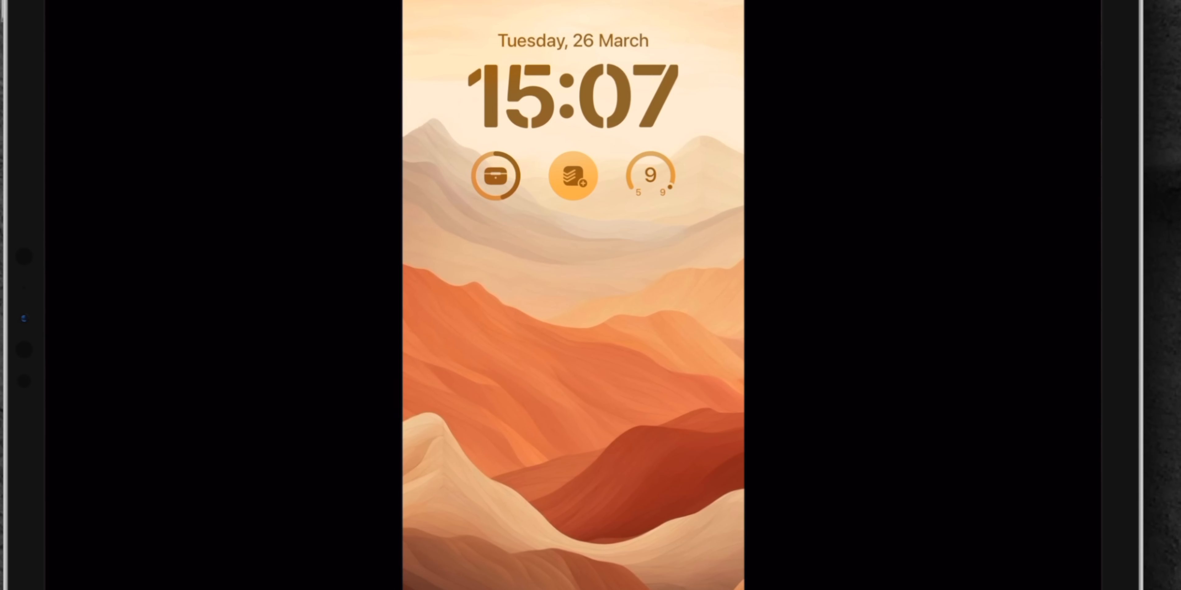
Step: Pan from the dune lock screen to the home screen with Newcastle weather and Notion widgets
{"action": "scroll", "scroll_direction": "up", "scroll_amount": 3}
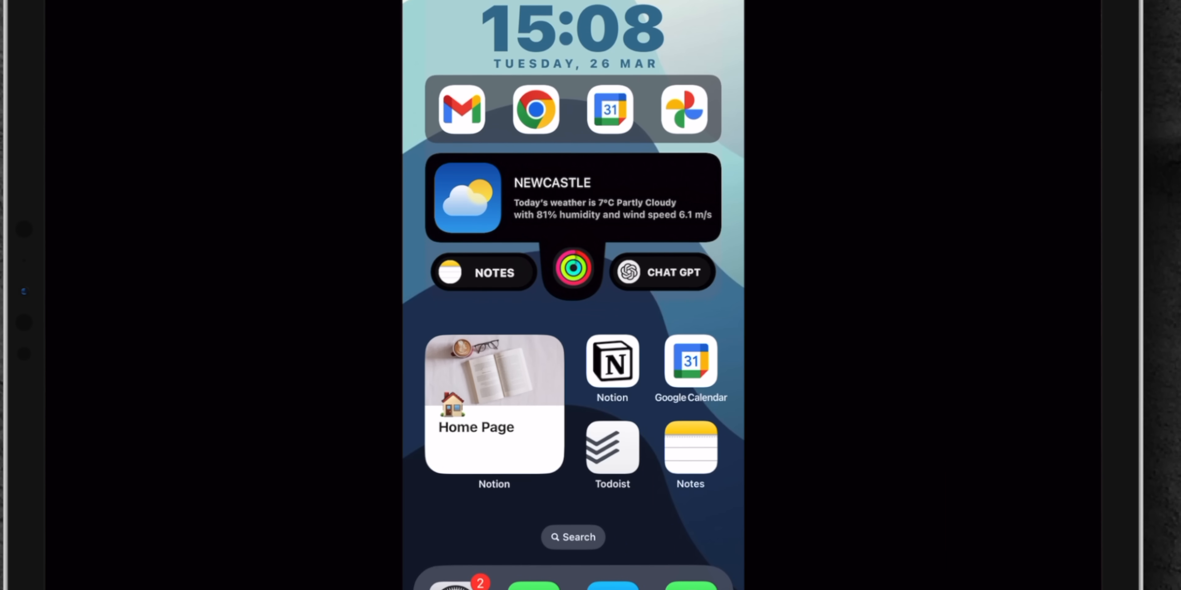
{"action": "scroll", "scroll_direction": "down", "scroll_amount": 3}
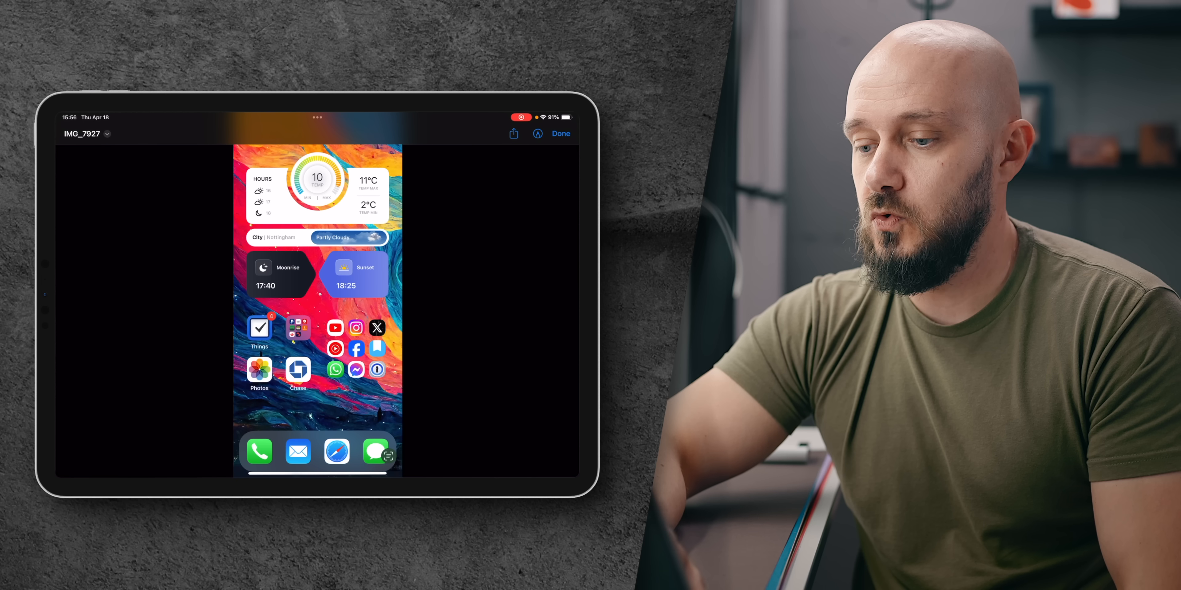
Step: View IMG_7927 and zoom in on its Nottingham weather, moonrise and sunset widgets
{"action": "left_click", "coordinate": [560, 134]}
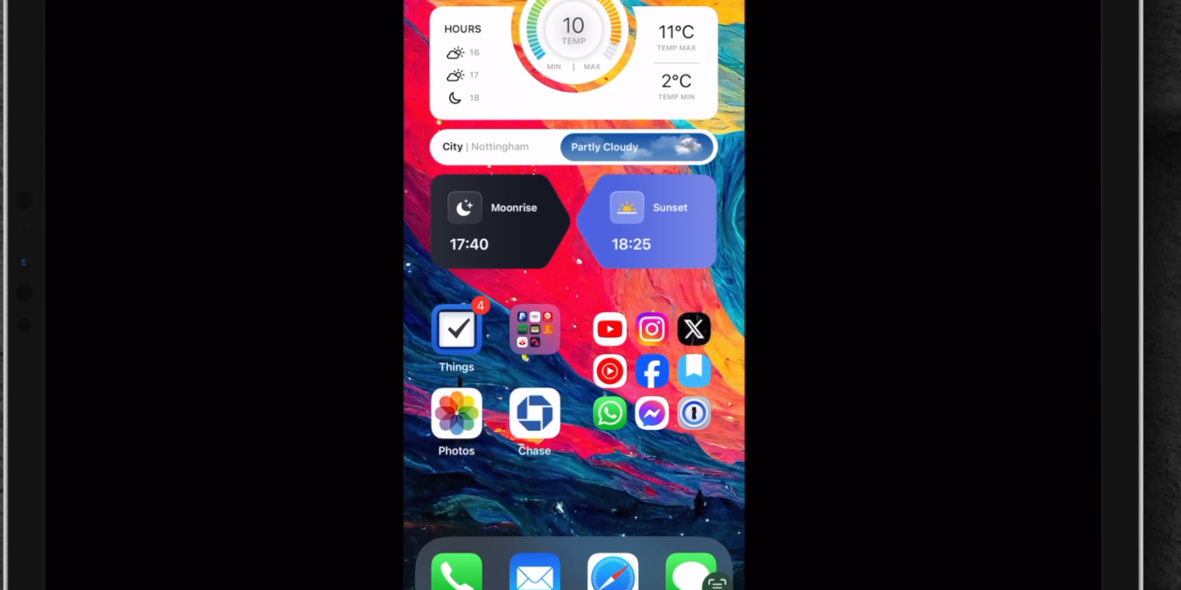
{"action": "scroll", "scroll_direction": "down", "scroll_amount": 3}
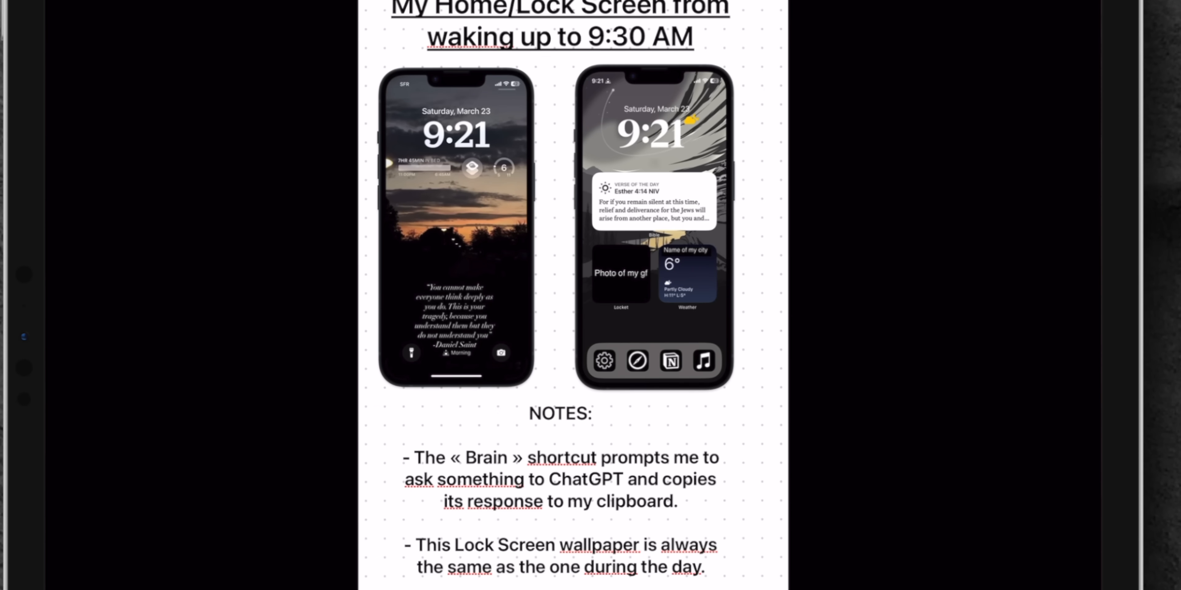
Step: Scroll down the notes image from the morning setup to the 9:30 AM–9:30 PM daytime setup
{"action": "scroll", "scroll_direction": "down", "scroll_amount": 3}
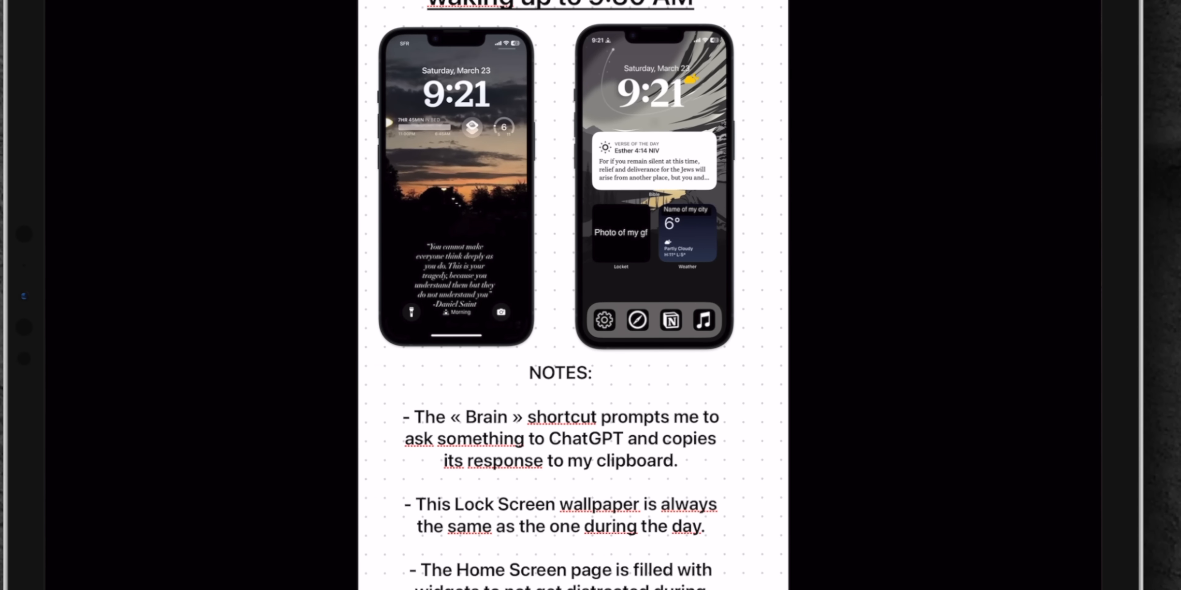
{"action": "scroll", "scroll_direction": "down", "scroll_amount": 3}
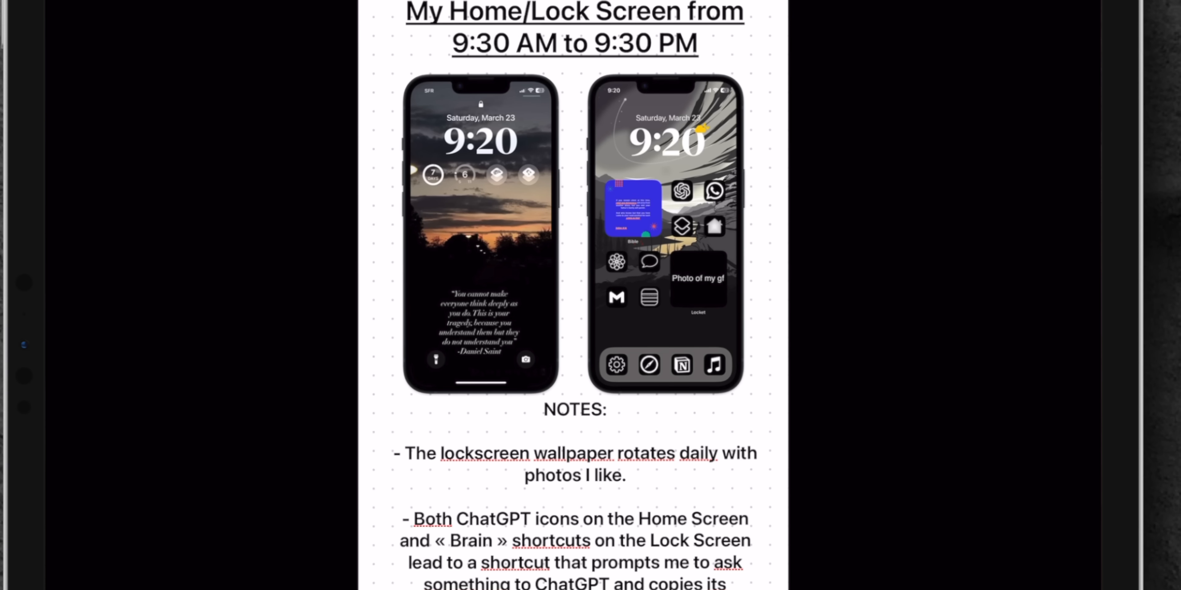
{"action": "scroll", "scroll_direction": "down", "scroll_amount": 3}
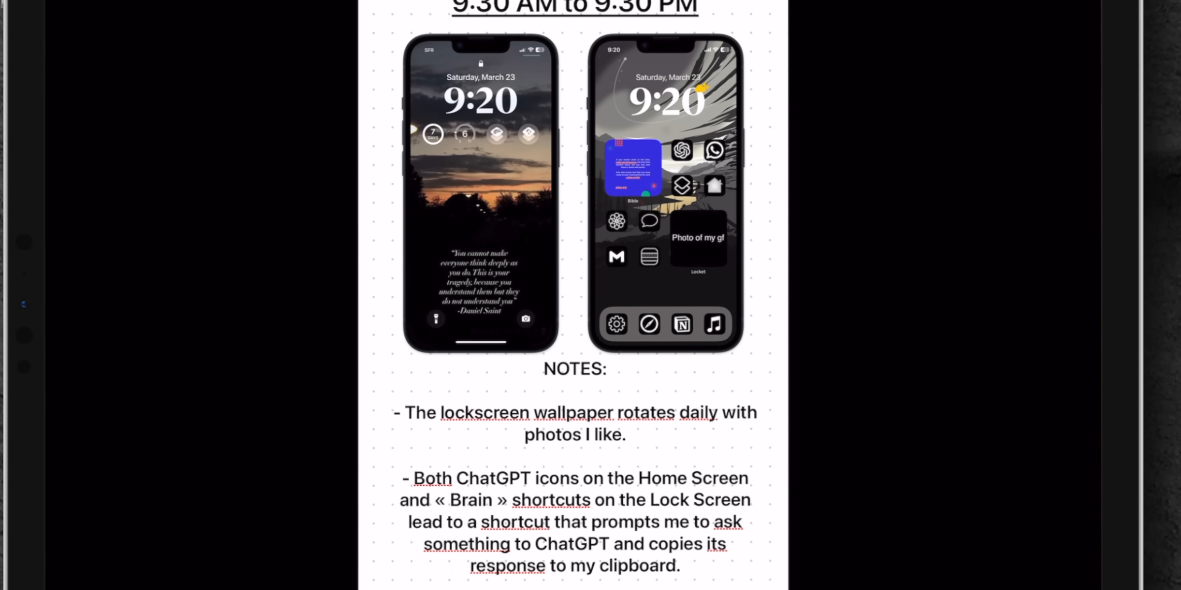
{"action": "scroll", "scroll_direction": "down", "scroll_amount": 3}
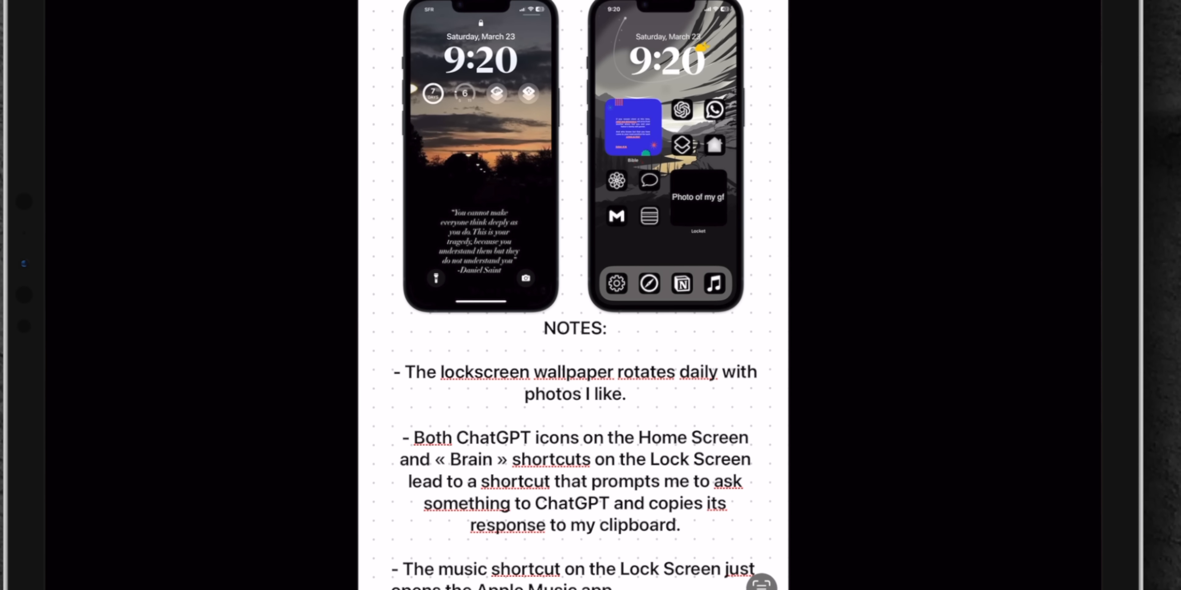
{"action": "scroll", "scroll_direction": "down", "scroll_amount": 3}
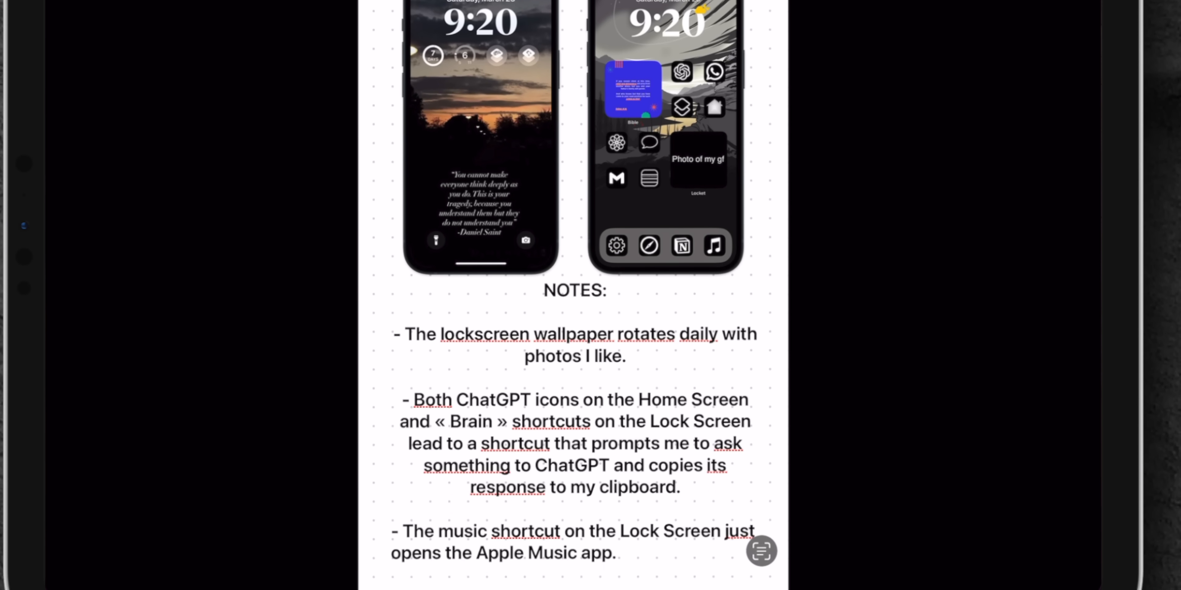